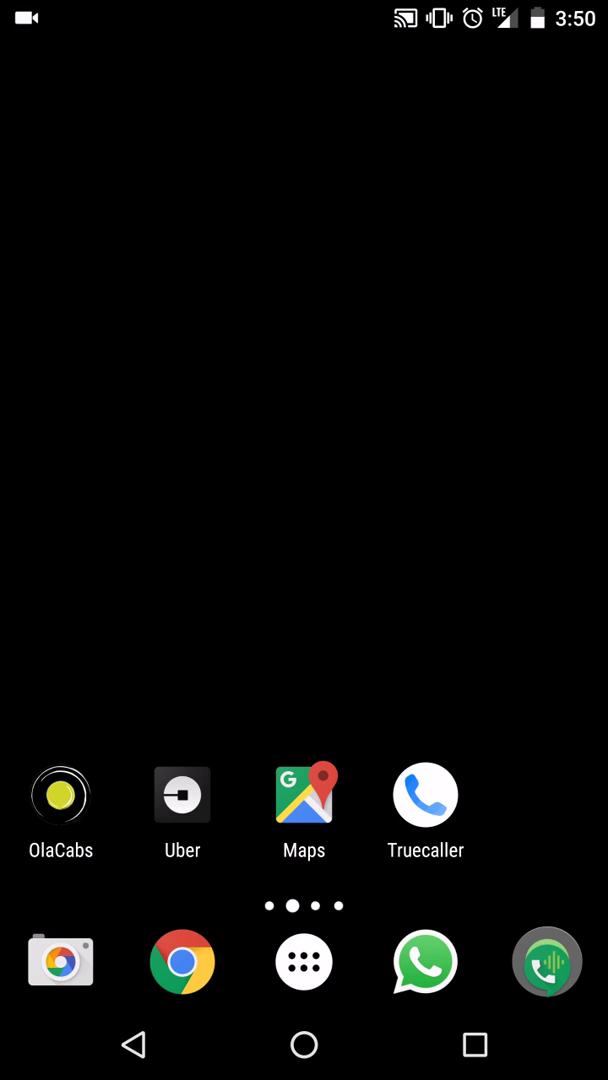
- Launch WhatsApp from the dock to view the Test Number chat with its recalled message
left_click(424, 961)
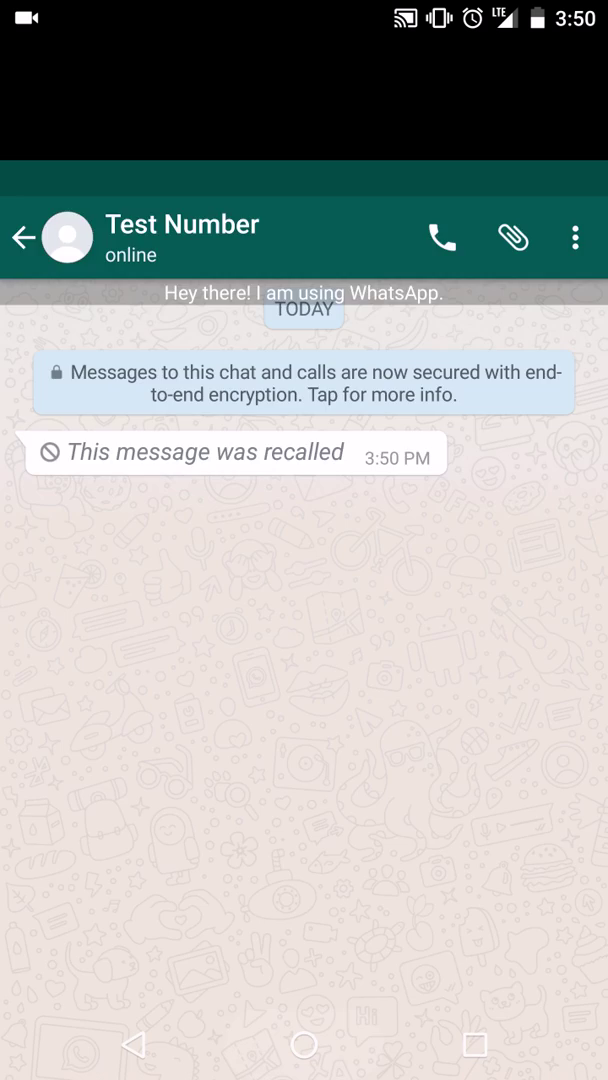
- Open the home screen's widget list and scroll to Nova Launcher's Activities shortcut
left_click(304, 1044)
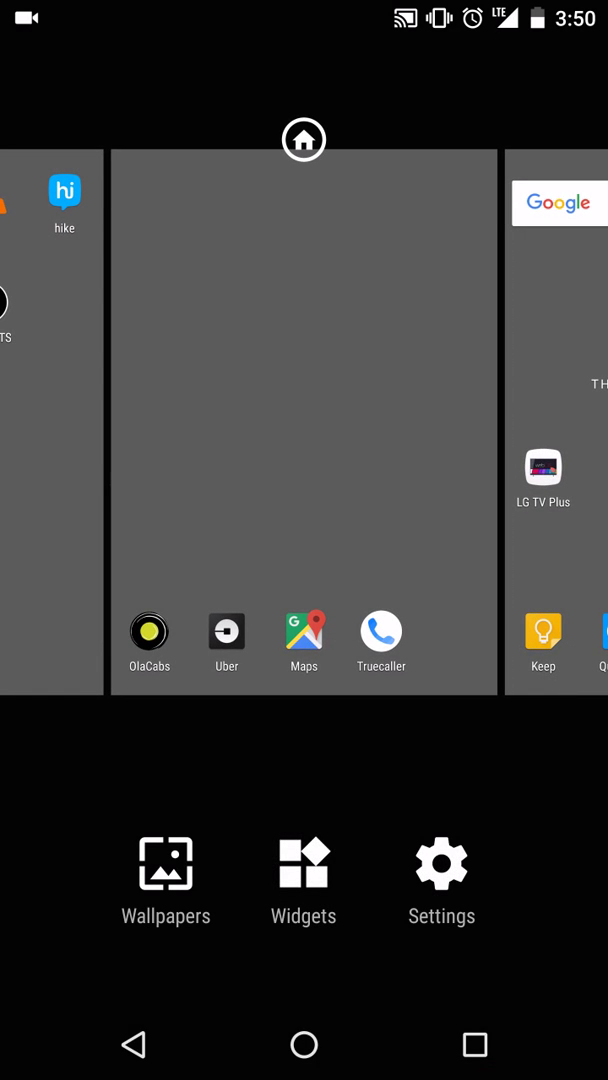
left_click(303, 862)
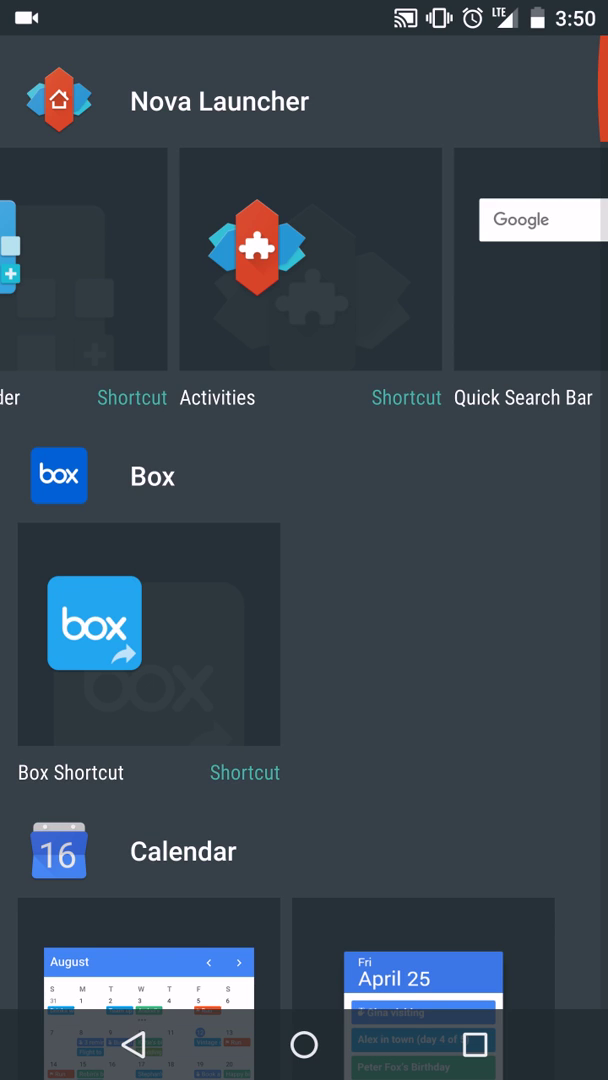
scroll("right", 3)
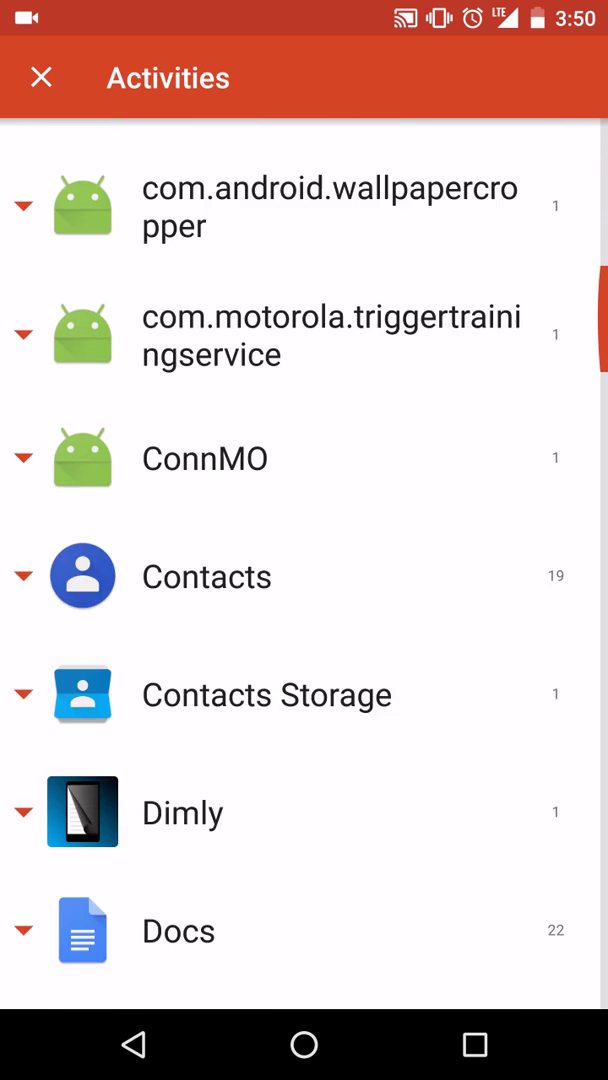
- Scroll the Activities list to Settings and add the Notification log shortcut to the home screen
scroll("down", 3)
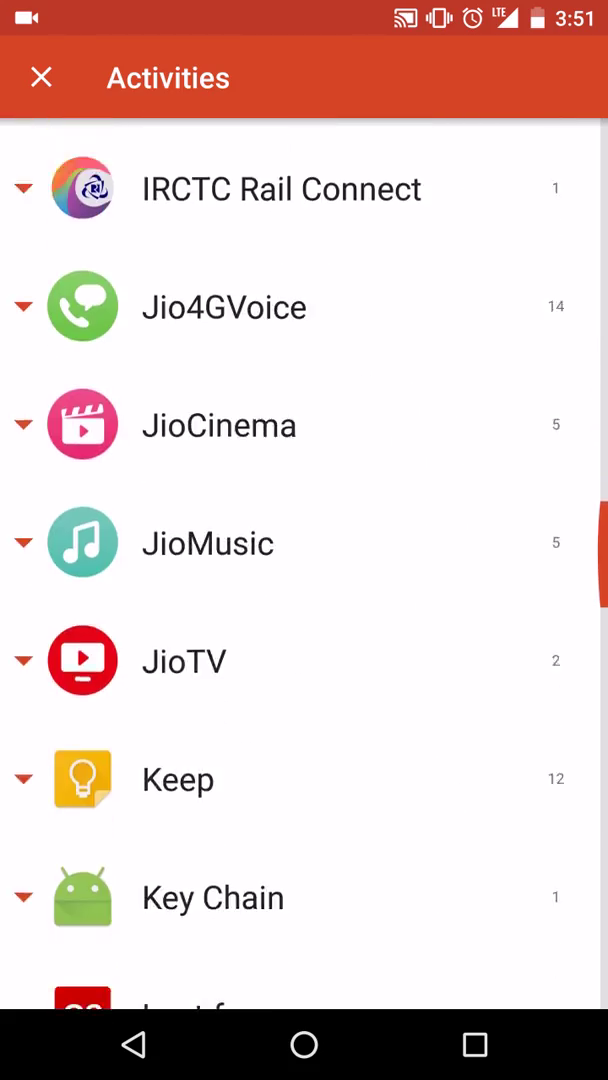
scroll("down", 3)
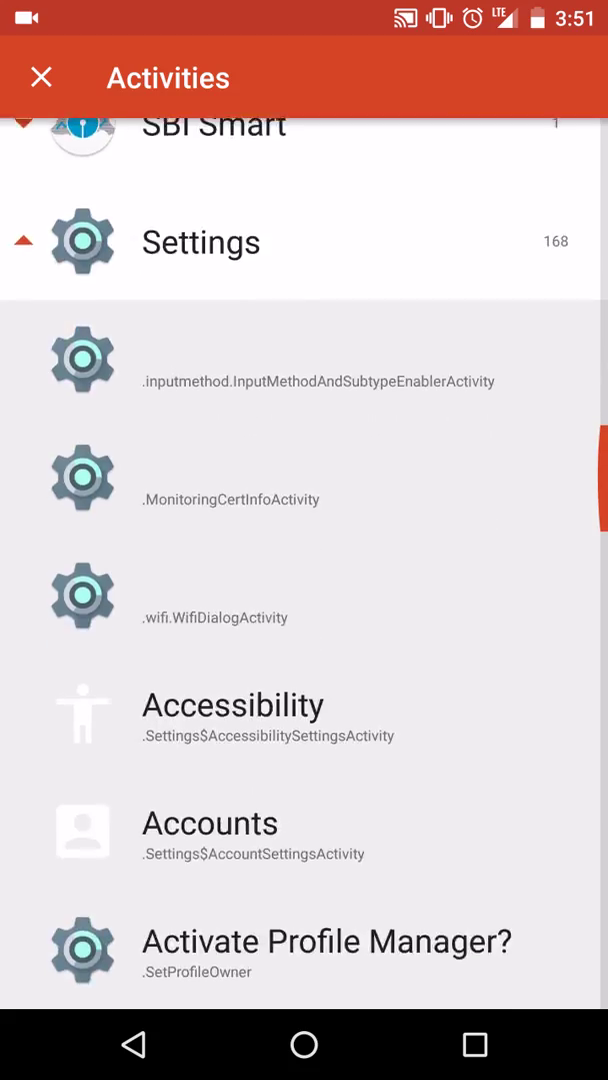
scroll("down", 3)
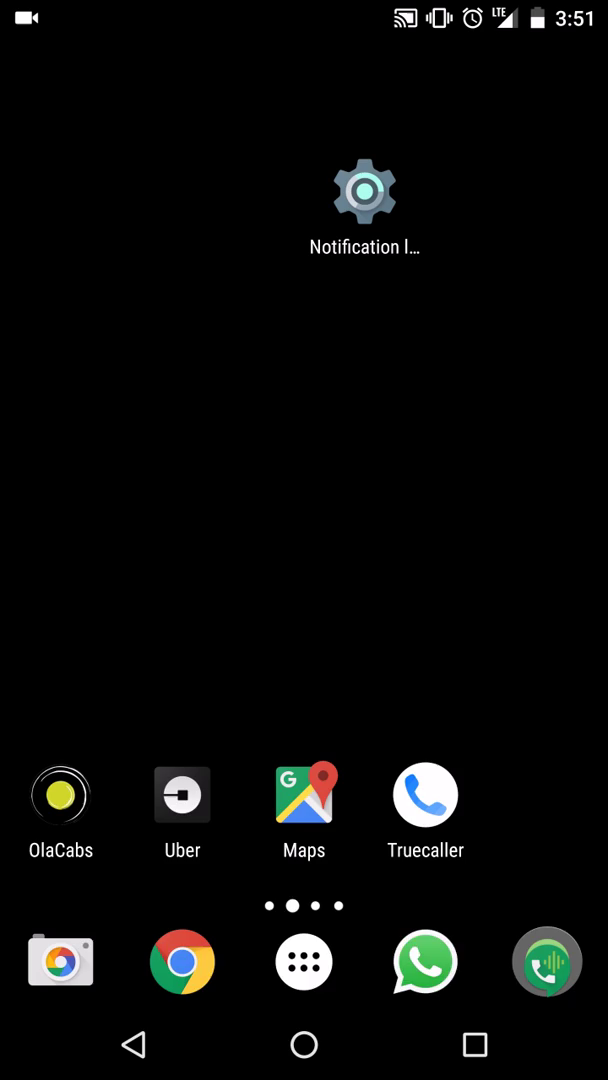
- Launch the Notification log shortcut and scroll to the WhatsApp notification from Test Number
left_click(424, 962)
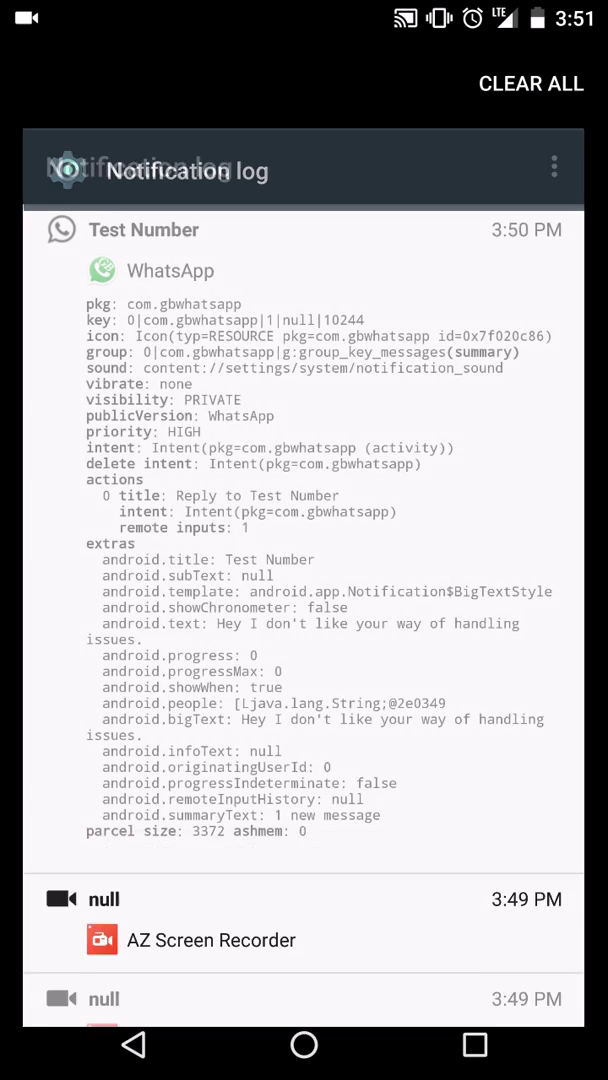
scroll("up", 3)
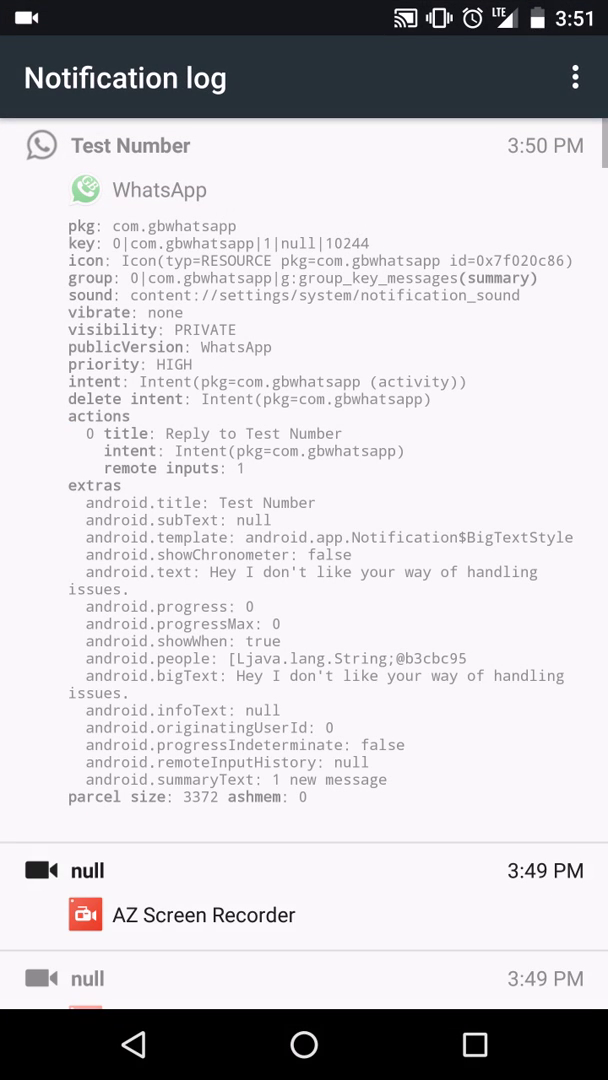